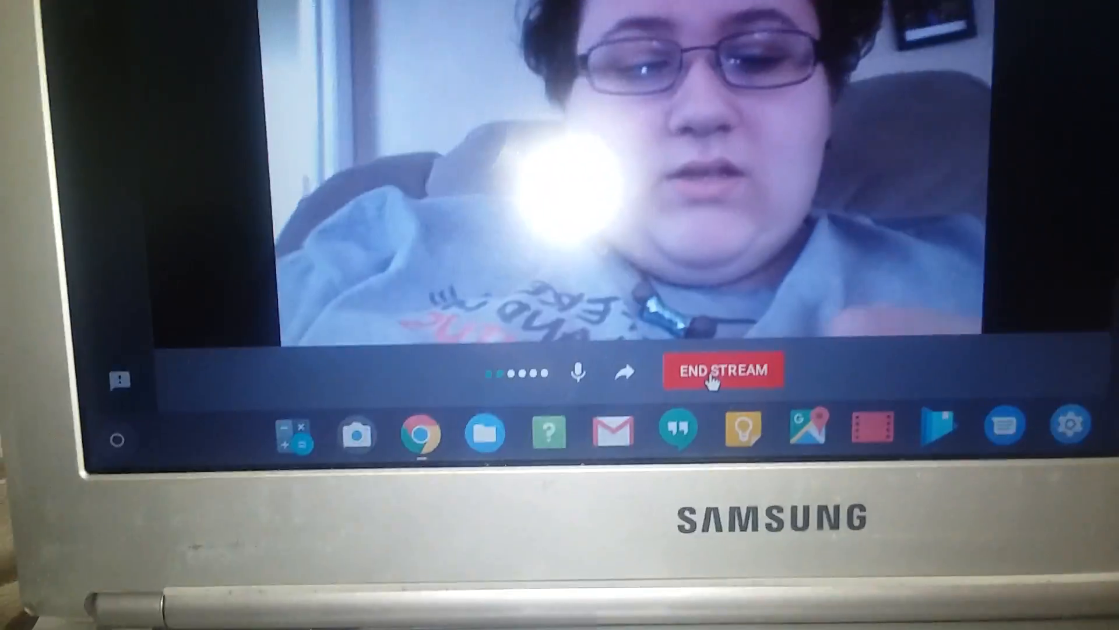
- End the live stream with END STREAM, returning to the recommended-videos home feed
click(724, 370)
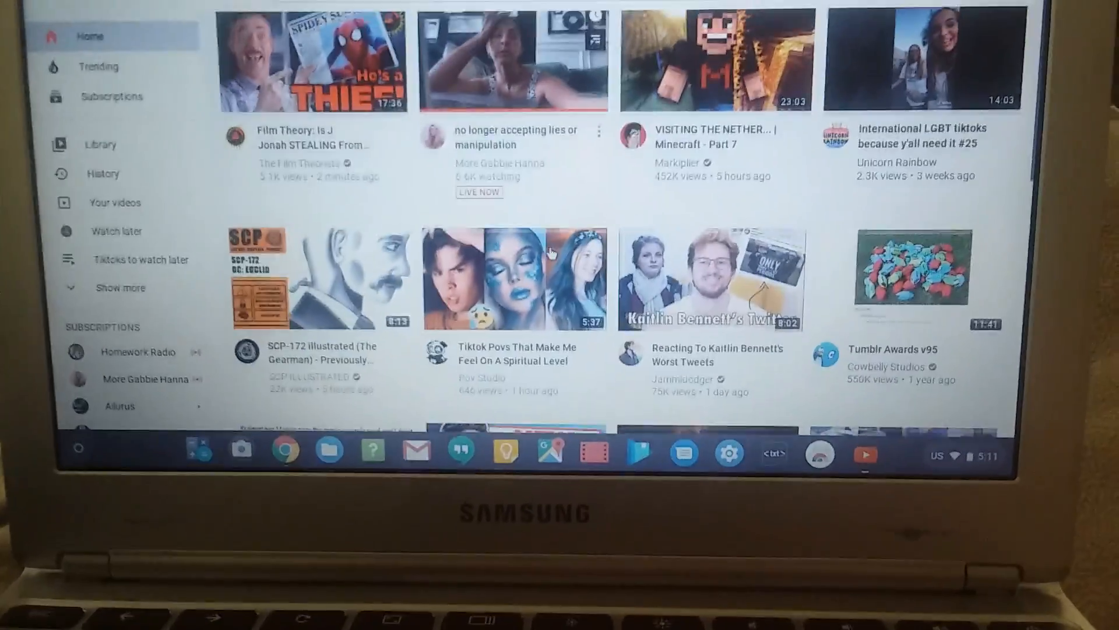
scroll(down, 3)
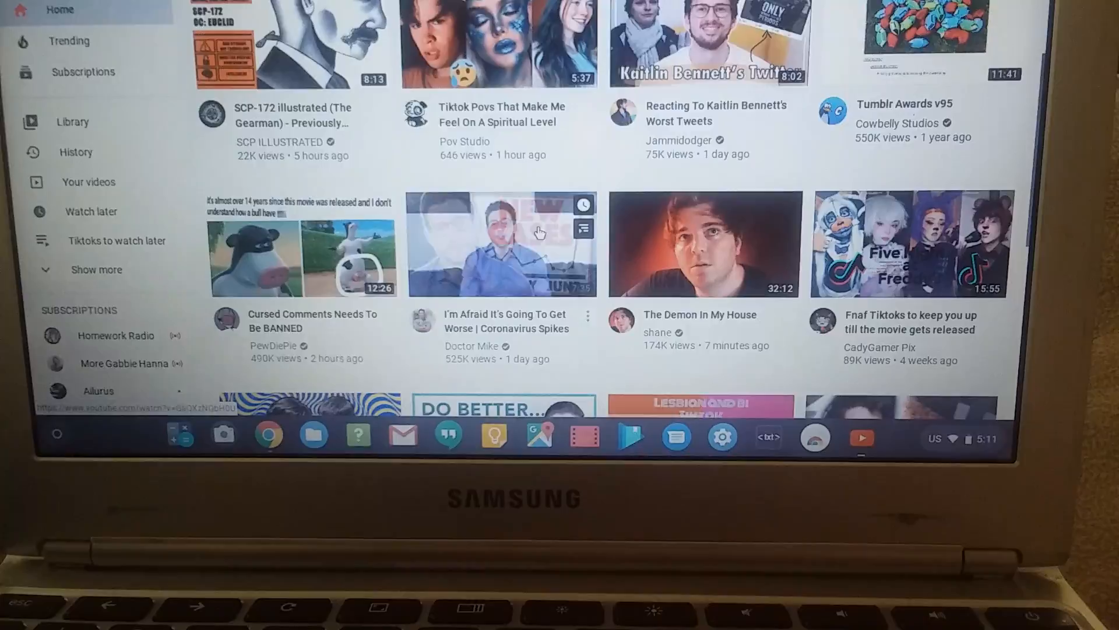
scroll(down, 3)
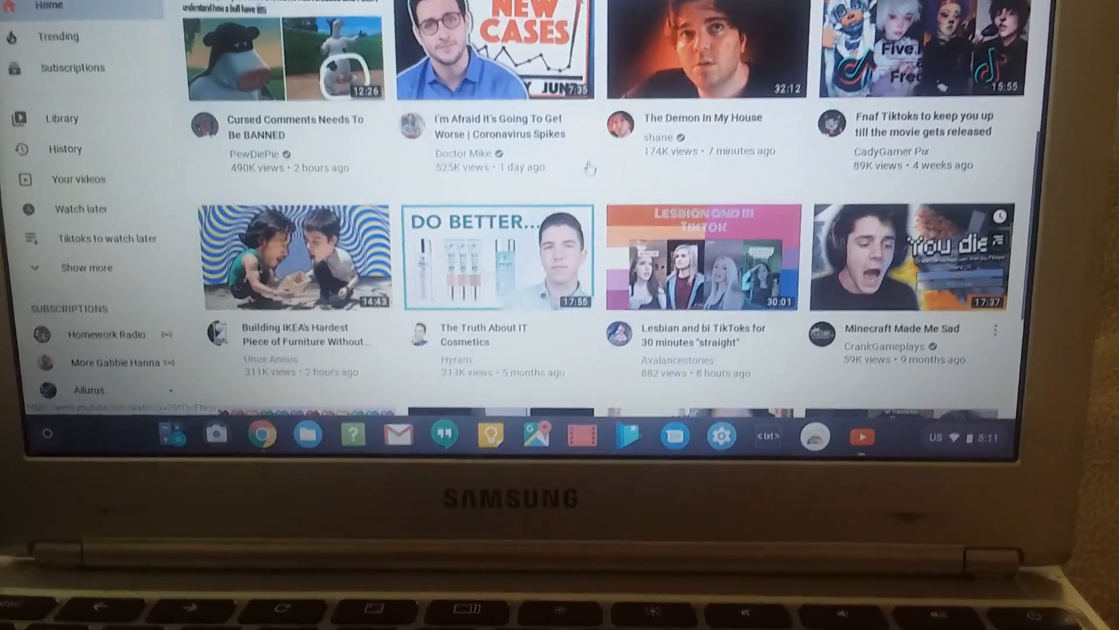
scroll(down, 3)
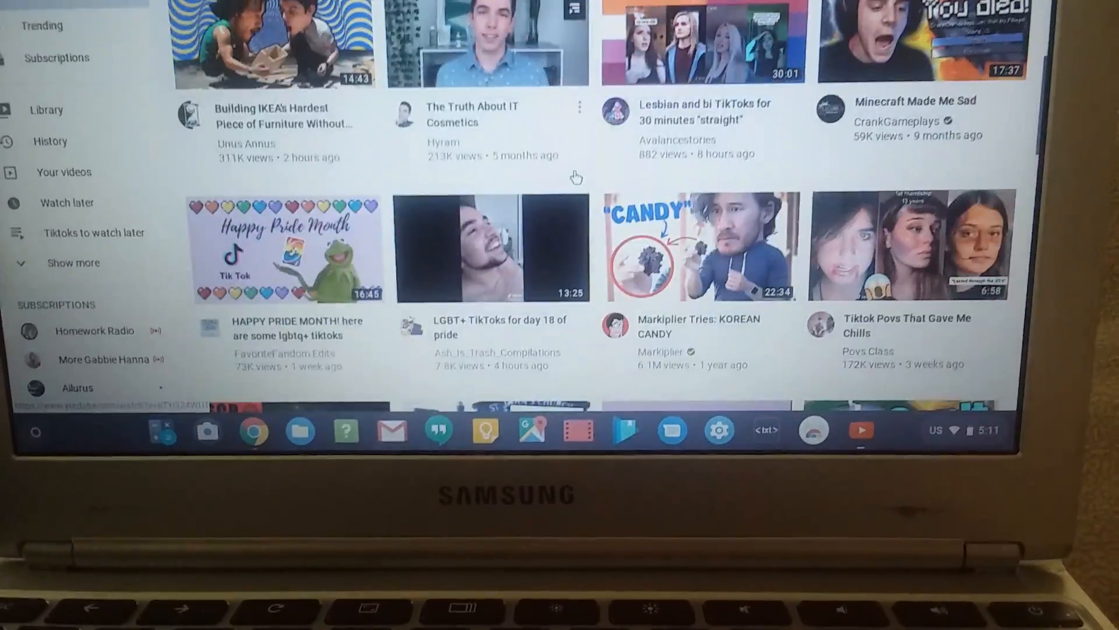
scroll(down, 3)
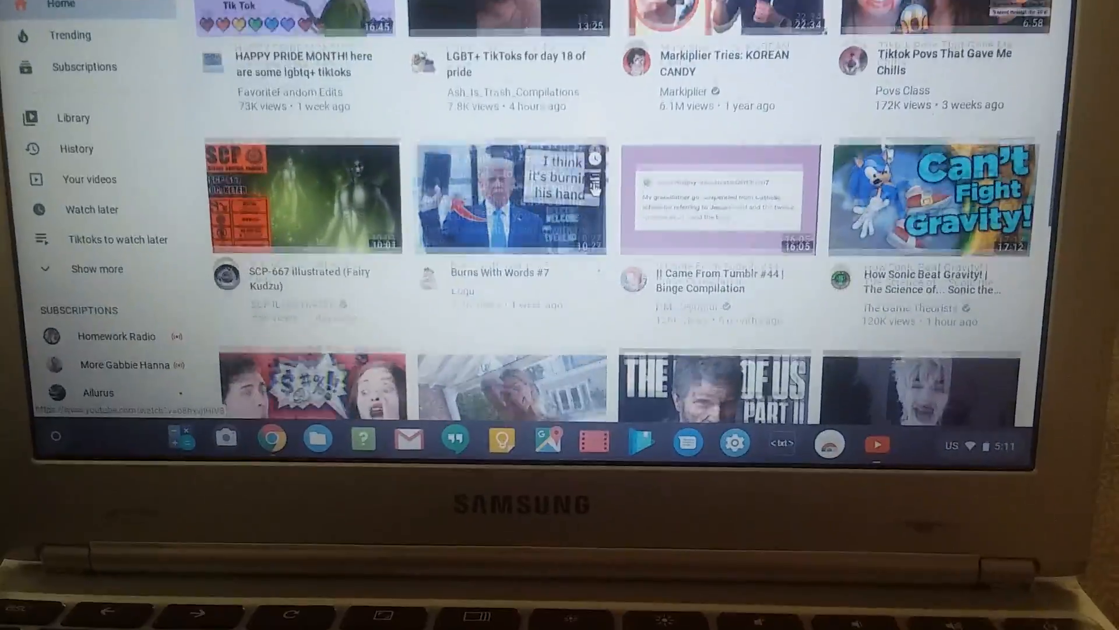
scroll(down, 3)
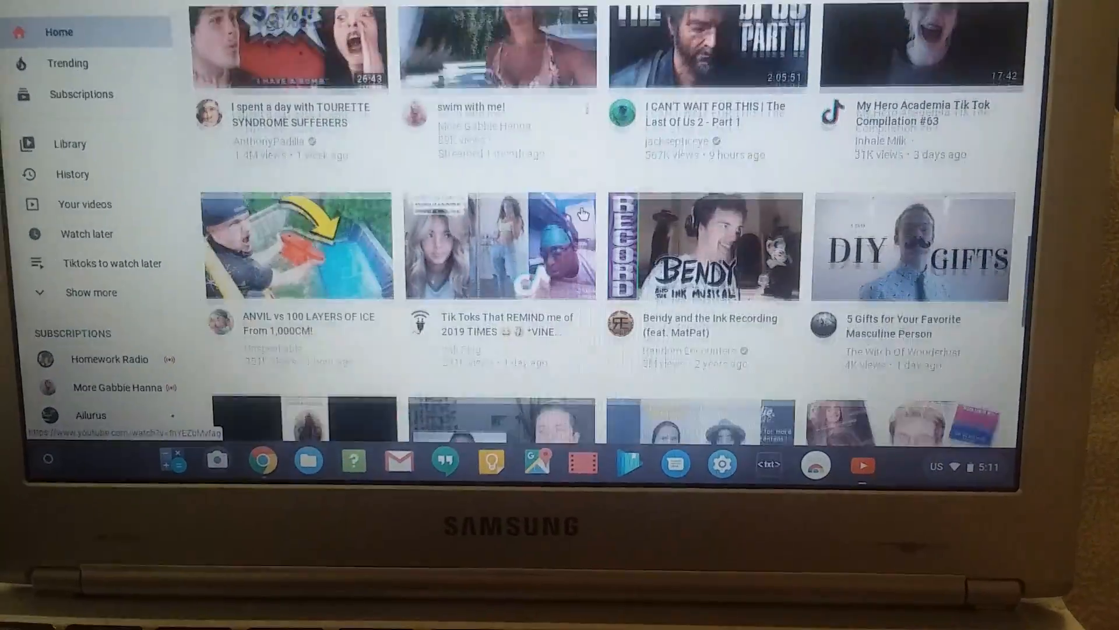
scroll(up, 3)
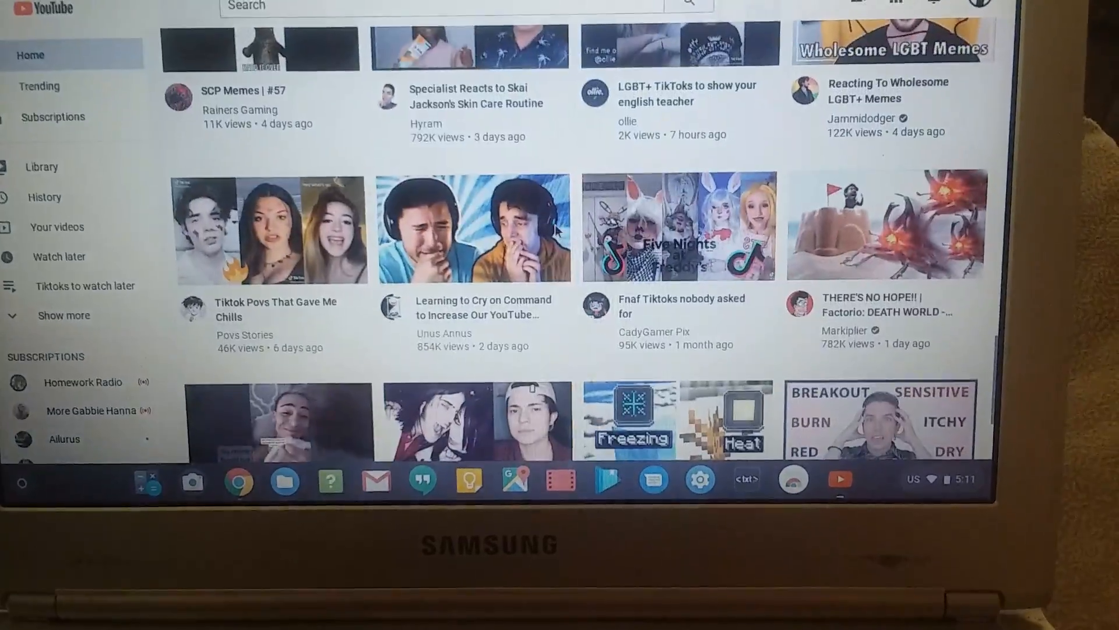
scroll(down, 3)
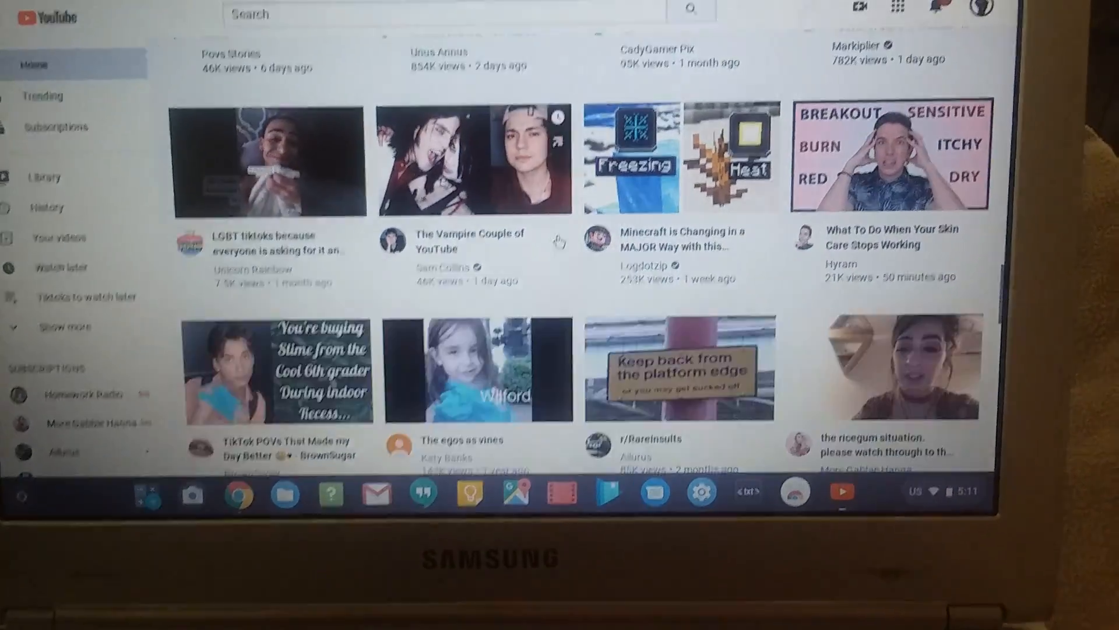
scroll(down, 3)
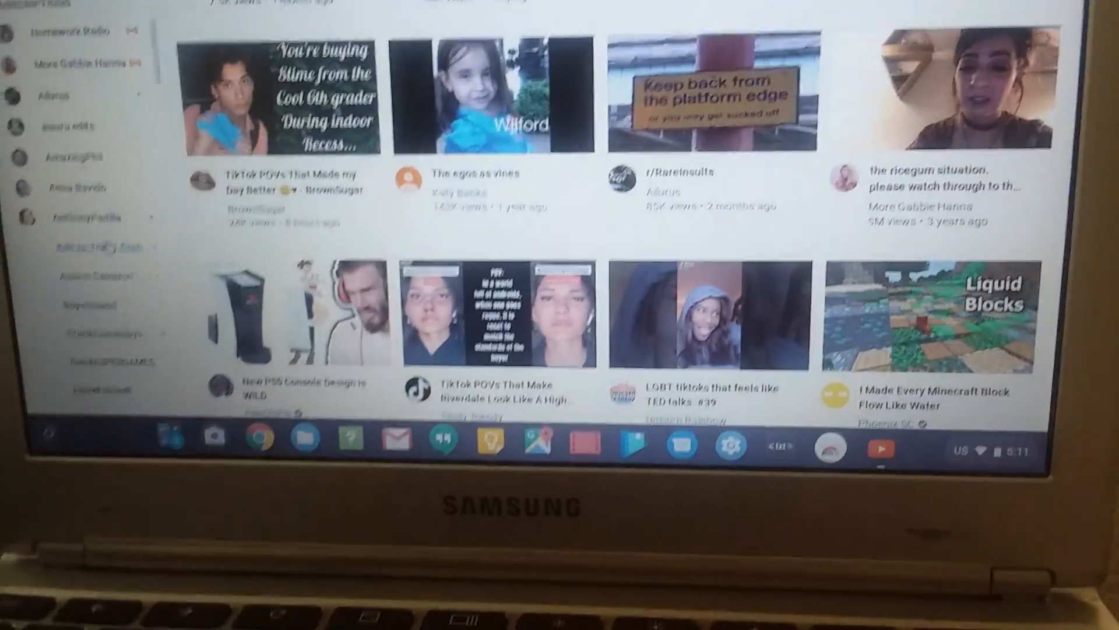
scroll(up, 3)
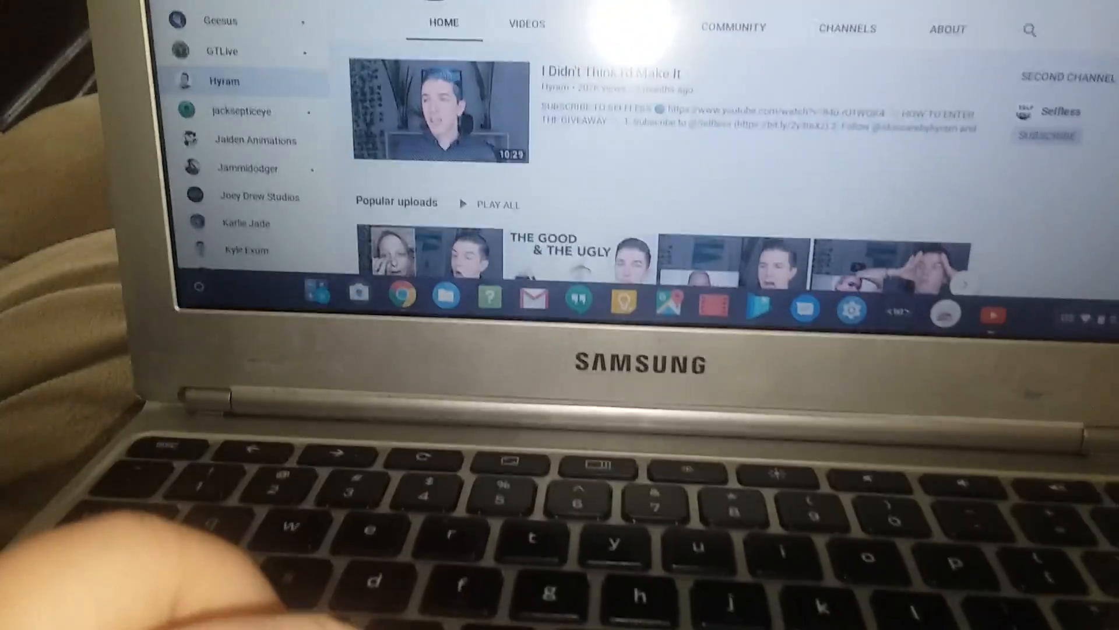
- Scroll down Hyram's Videos grid to reach the 'Answering YOUR Skin Care Questions' live stream thumbnail
scroll(down, 3)
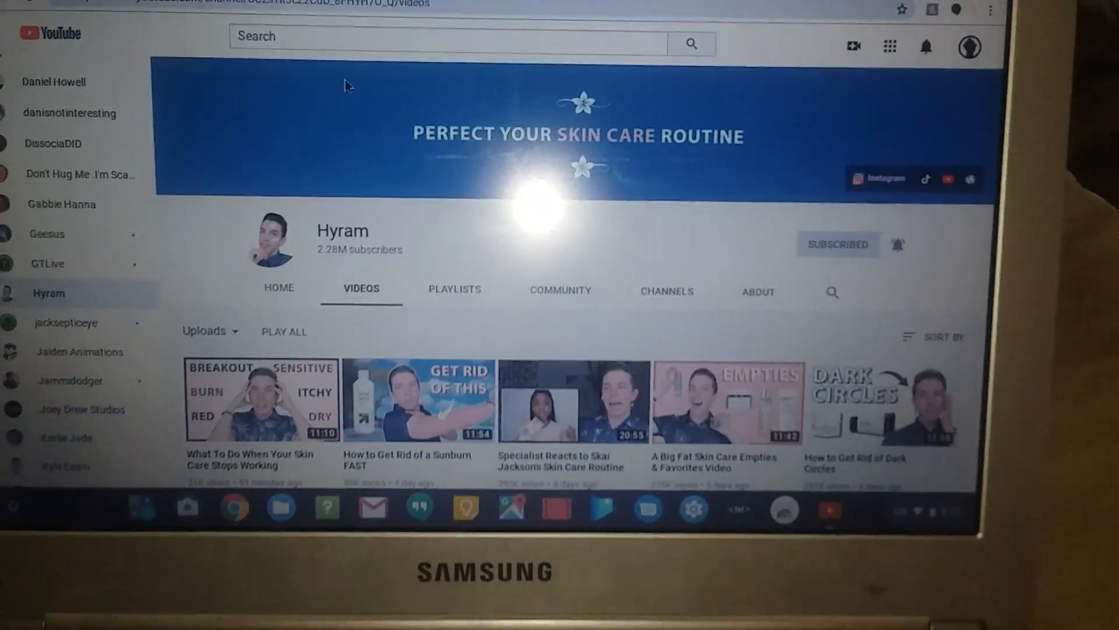
scroll(down, 3)
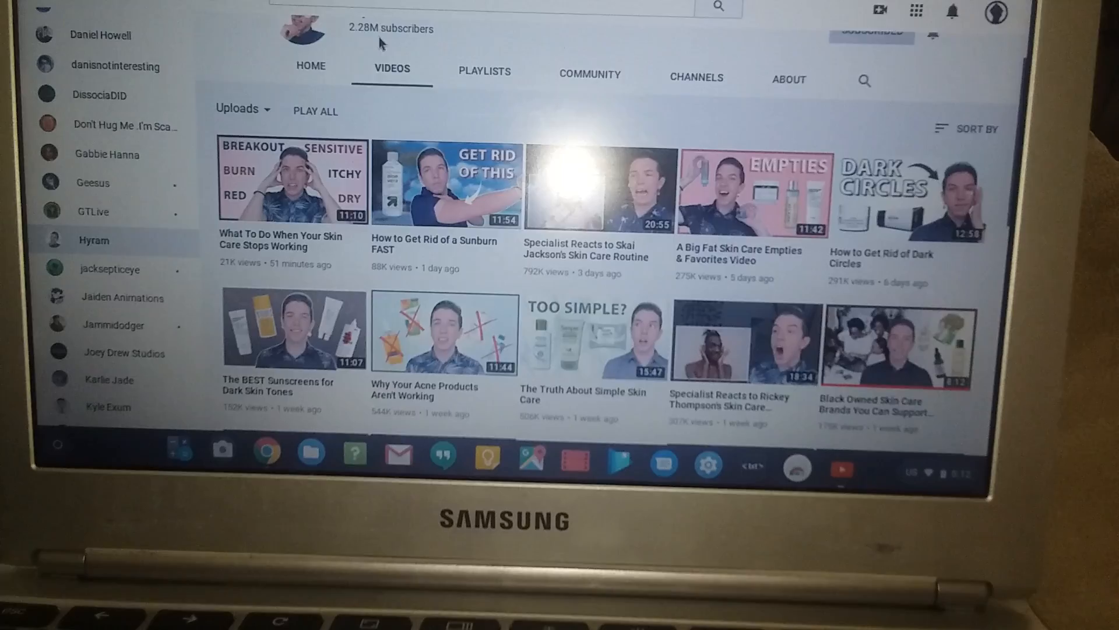
scroll(down, 3)
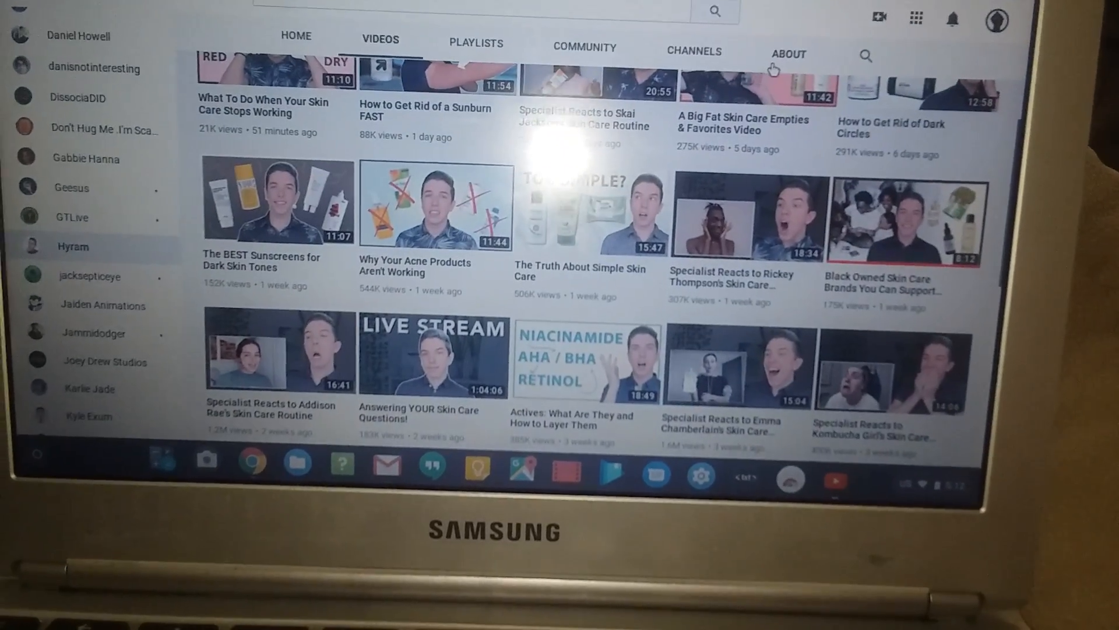
scroll(down, 3)
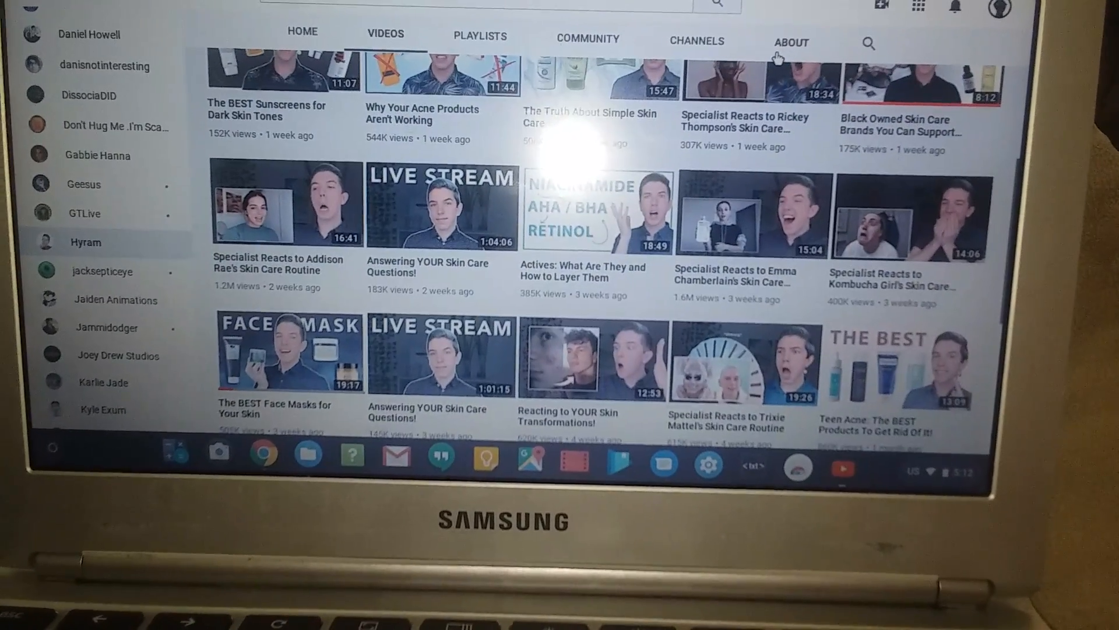
scroll(down, 3)
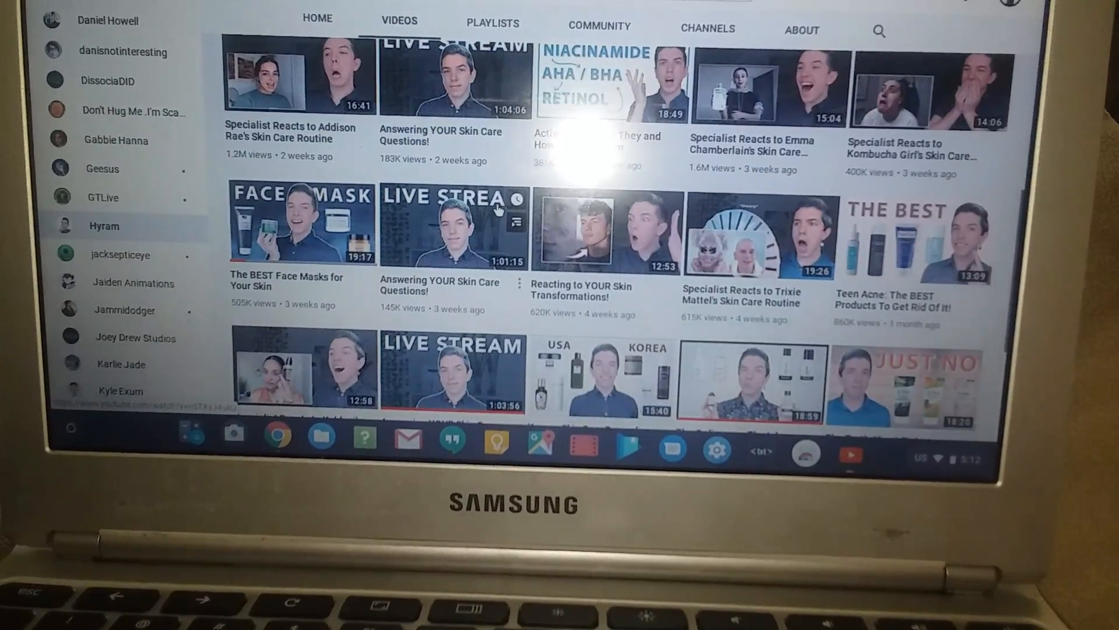
scroll(down, 3)
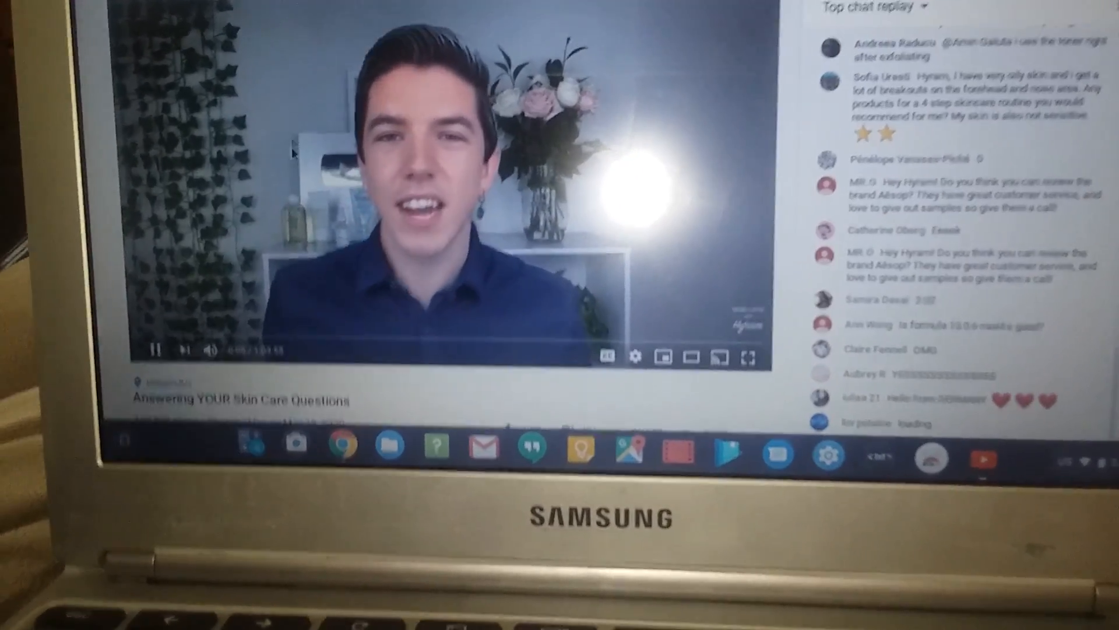
click(405, 181)
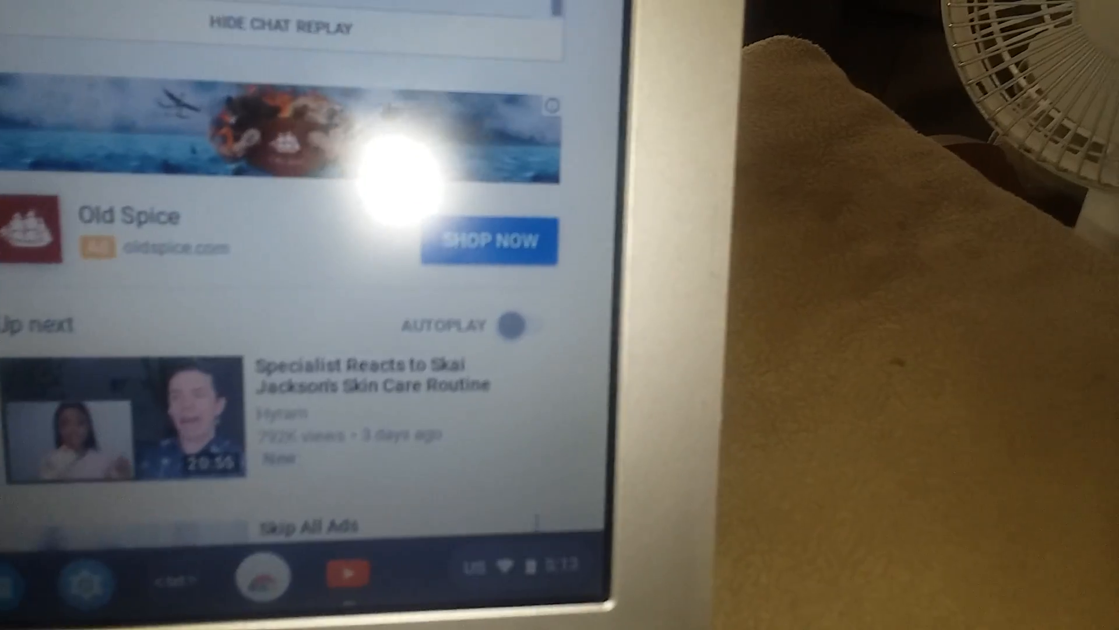
- Scroll past Up next into the comments to find the viewer's list of question timestamps
scroll(down, 3)
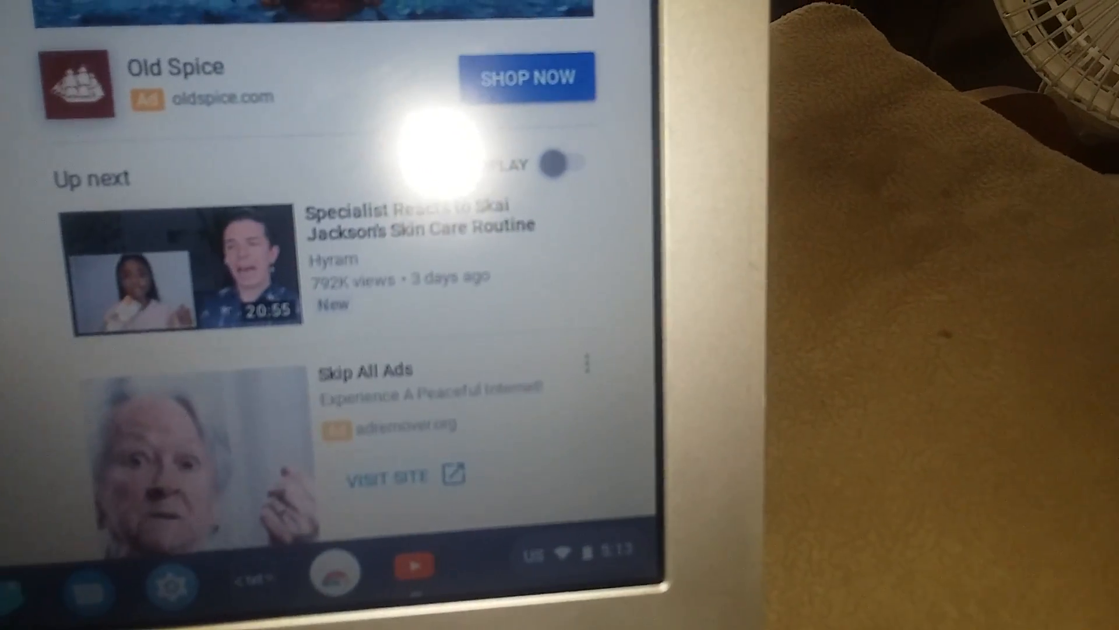
scroll(up, 3)
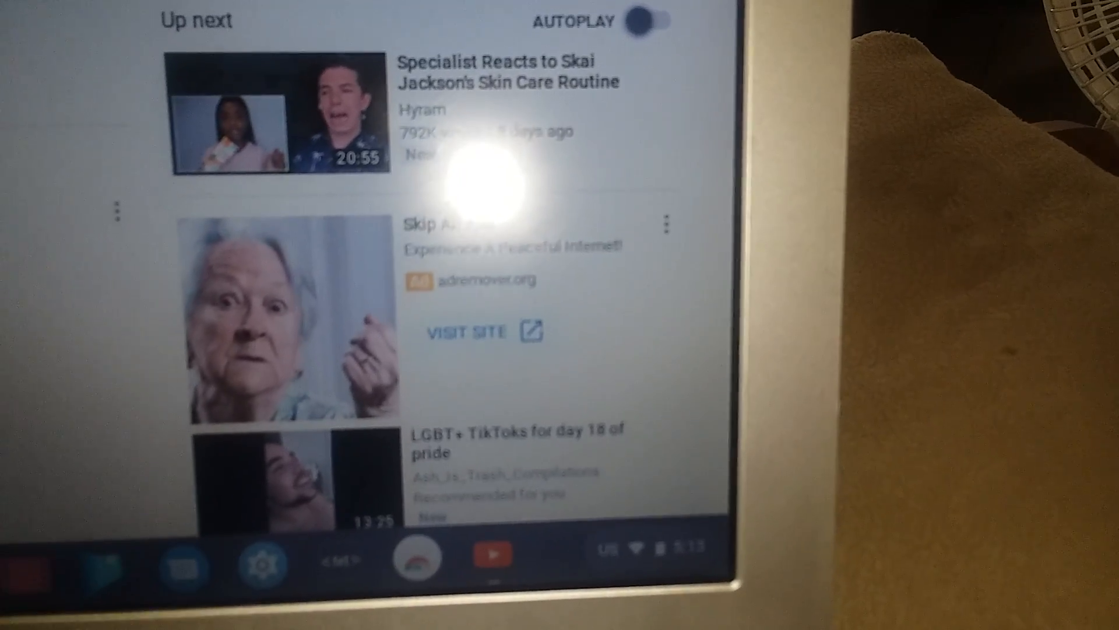
scroll(down, 3)
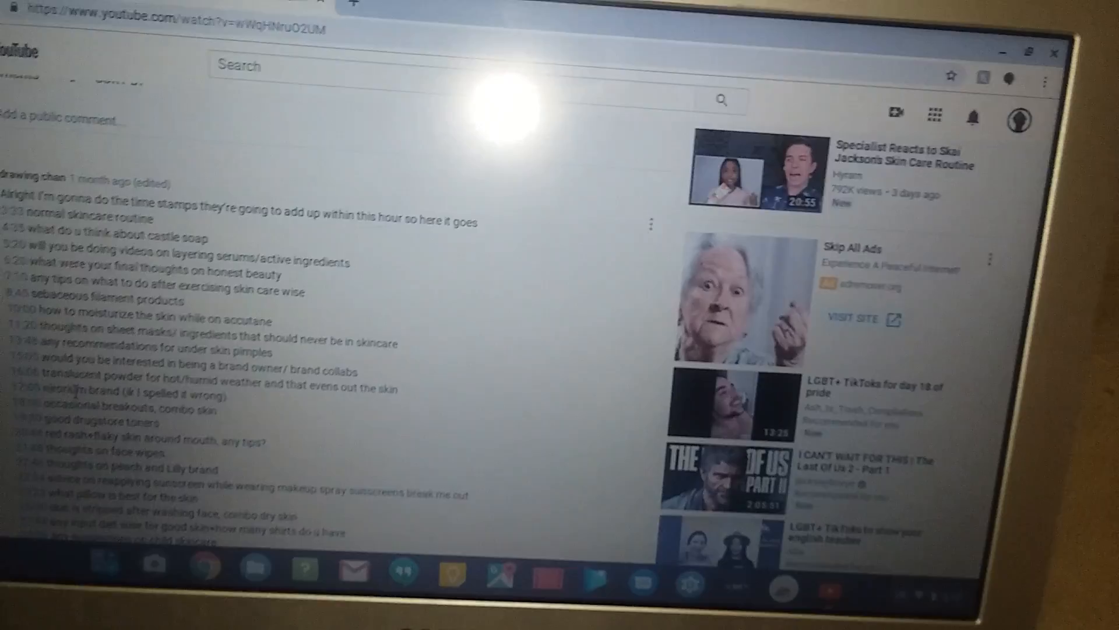
scroll(down, 3)
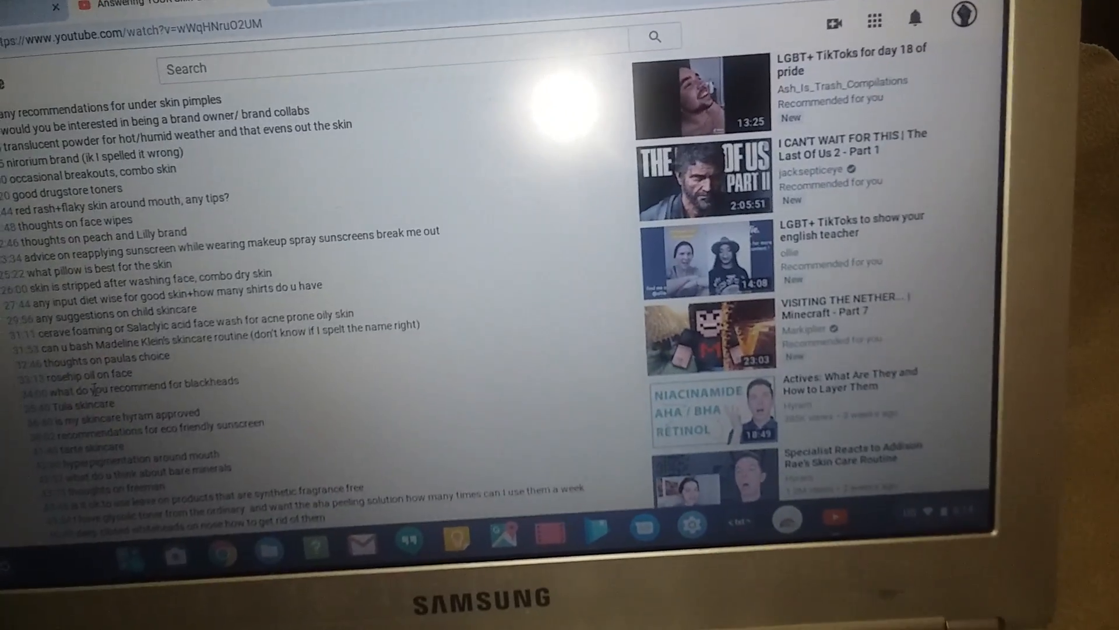
scroll(down, 3)
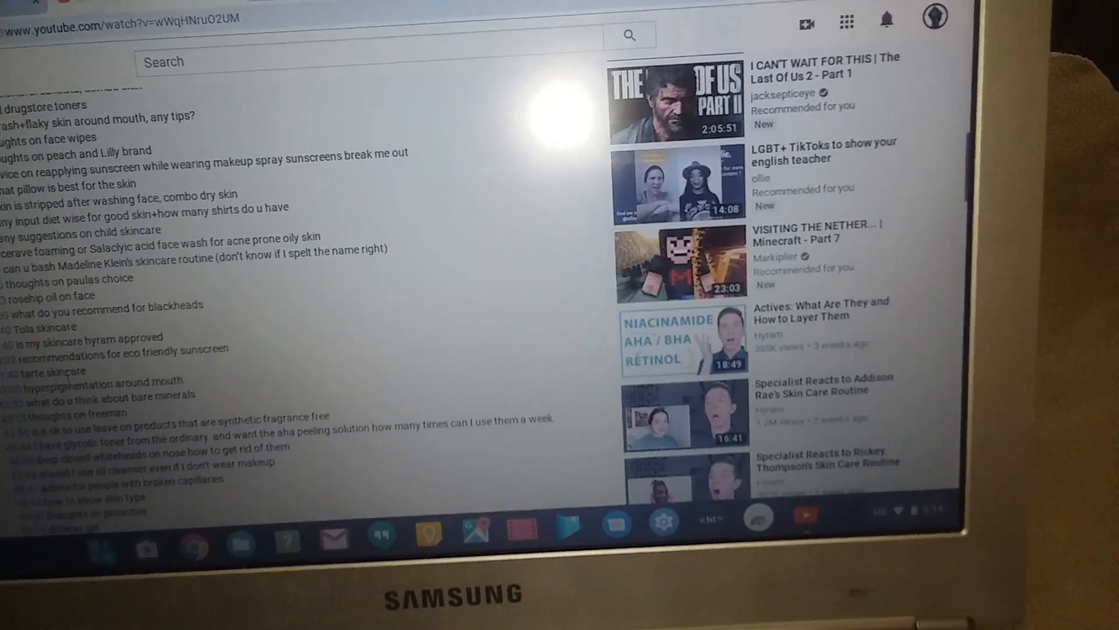
scroll(down, 3)
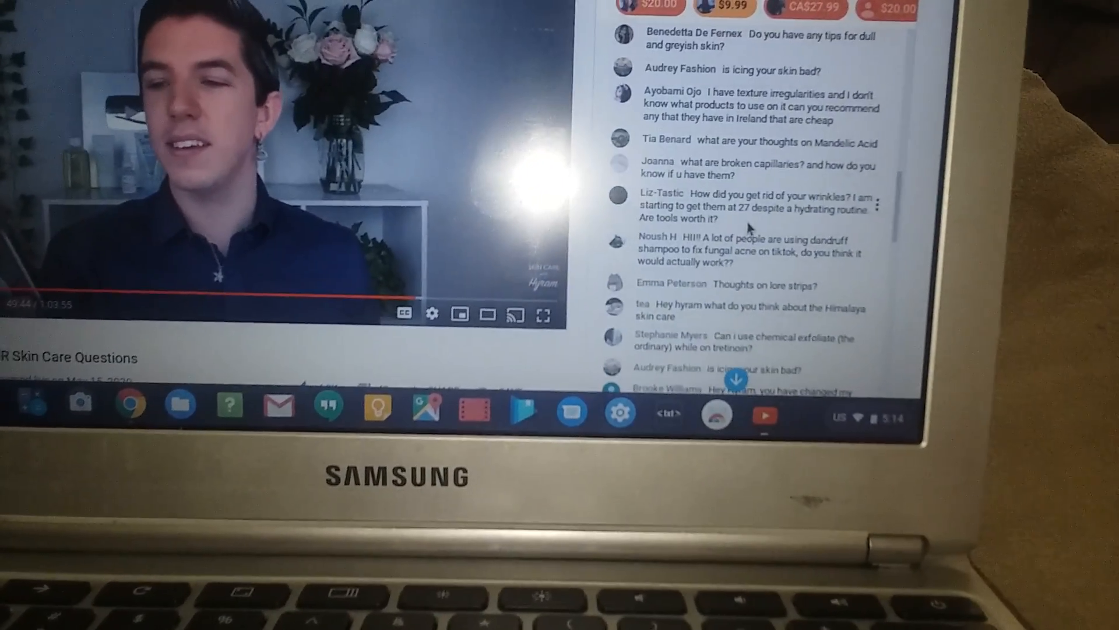
- Scroll back up to the top of the skin care replay watch page
scroll(up, 3)
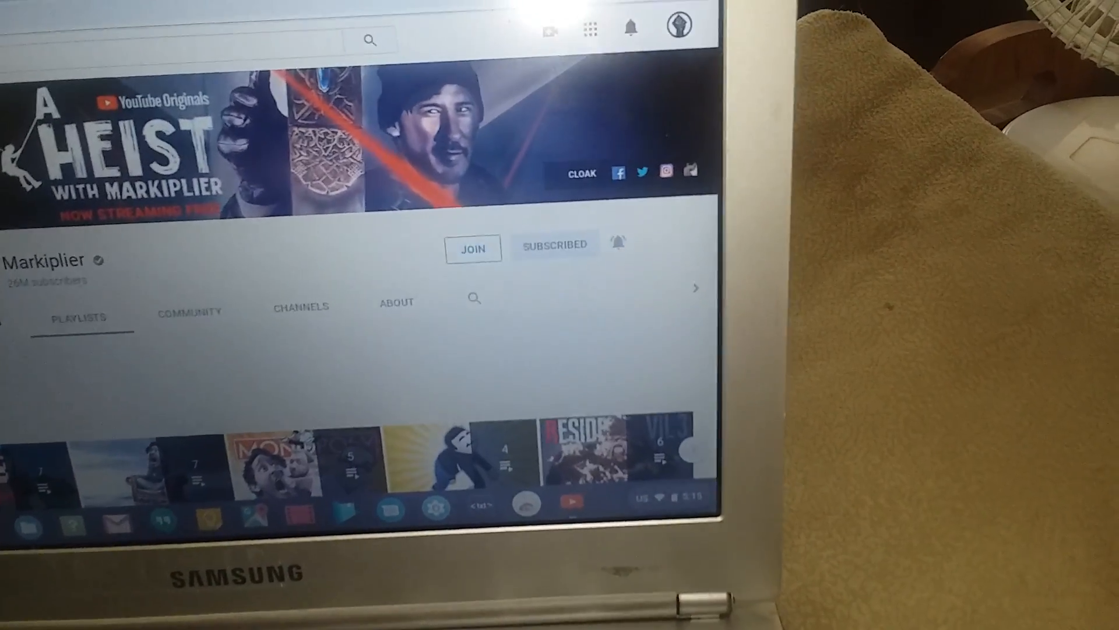
scroll(down, 3)
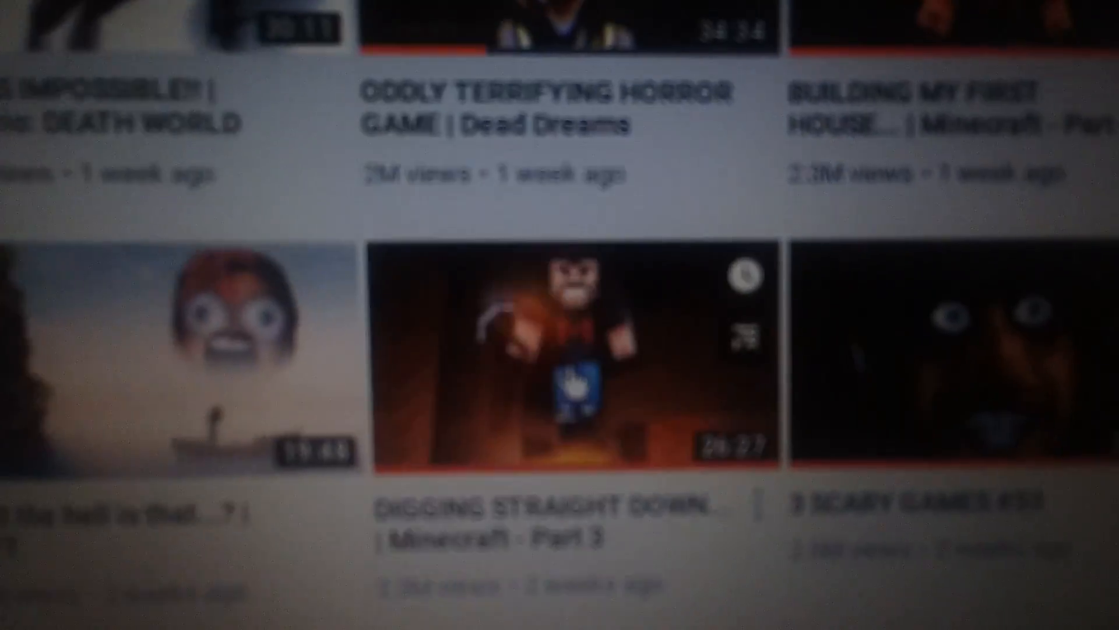
scroll(down, 3)
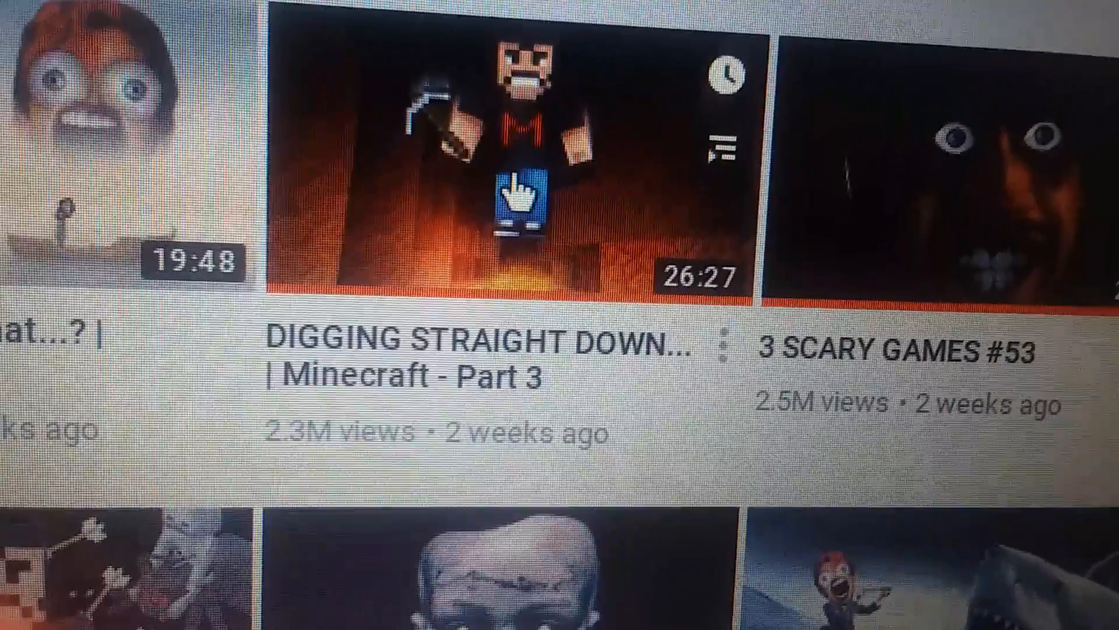
scroll(down, 3)
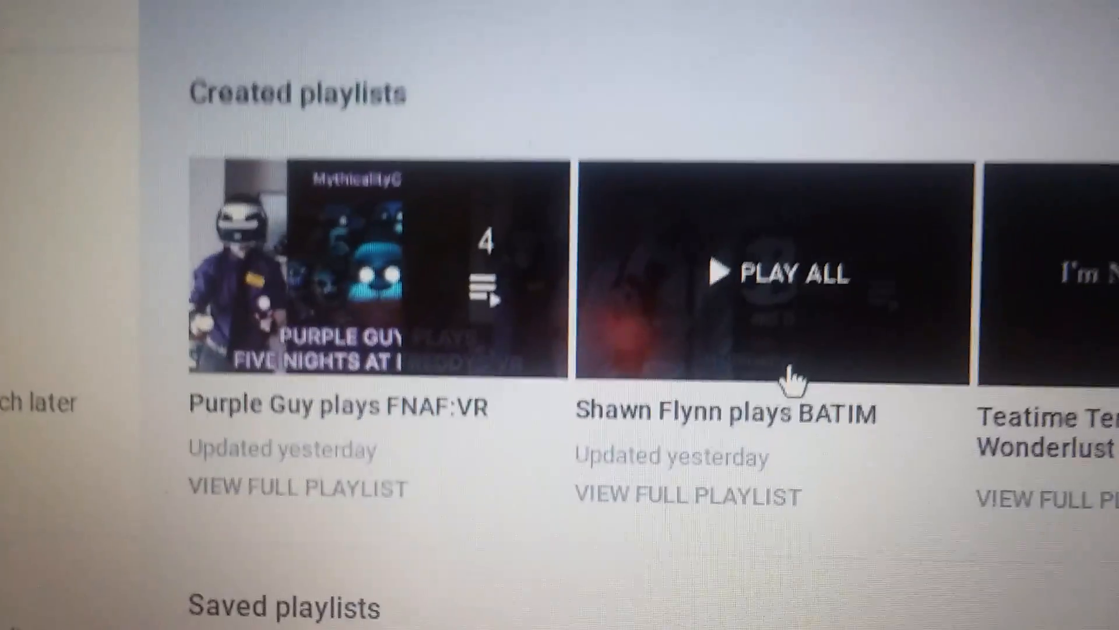
- Scroll up the Playlists tab to the Created playlists row with Shawn Flynn plays BATIM and Teatime Terrors
scroll(up, 3)
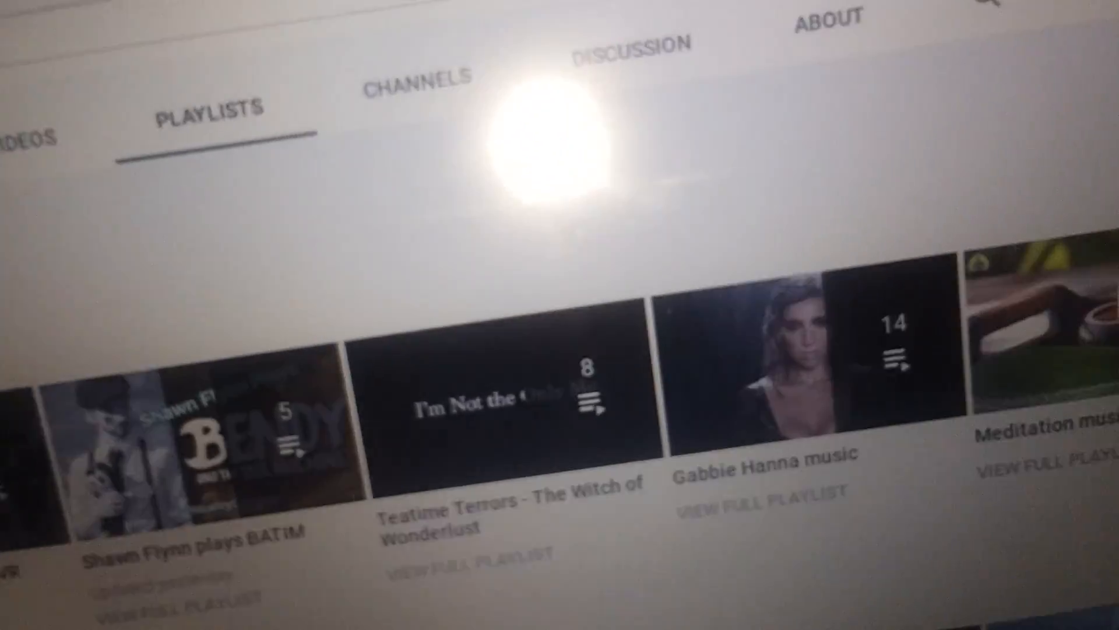